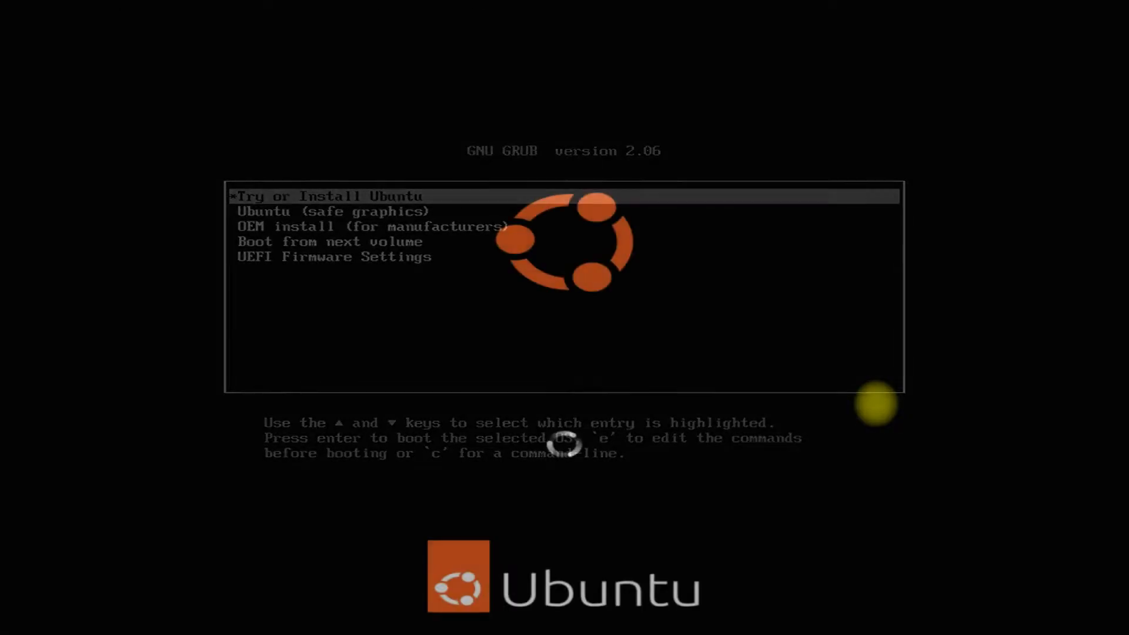
Boot the 'Try or Install Ubuntu' GRUB entry to reach the installer welcome screen
key("Return")
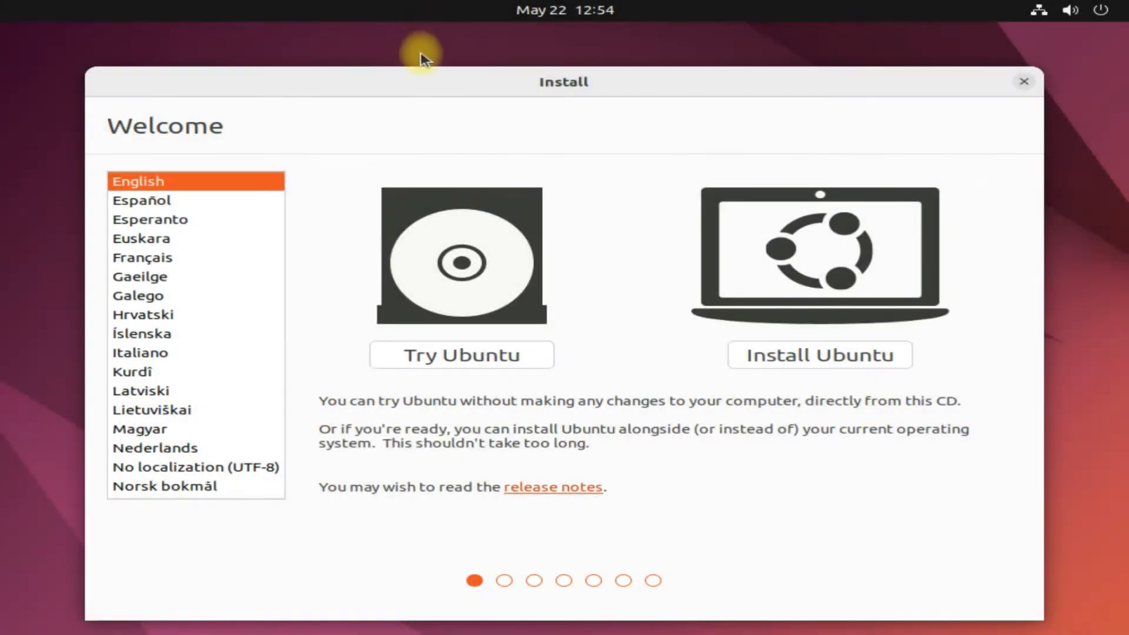
mouse_move(694, 272)
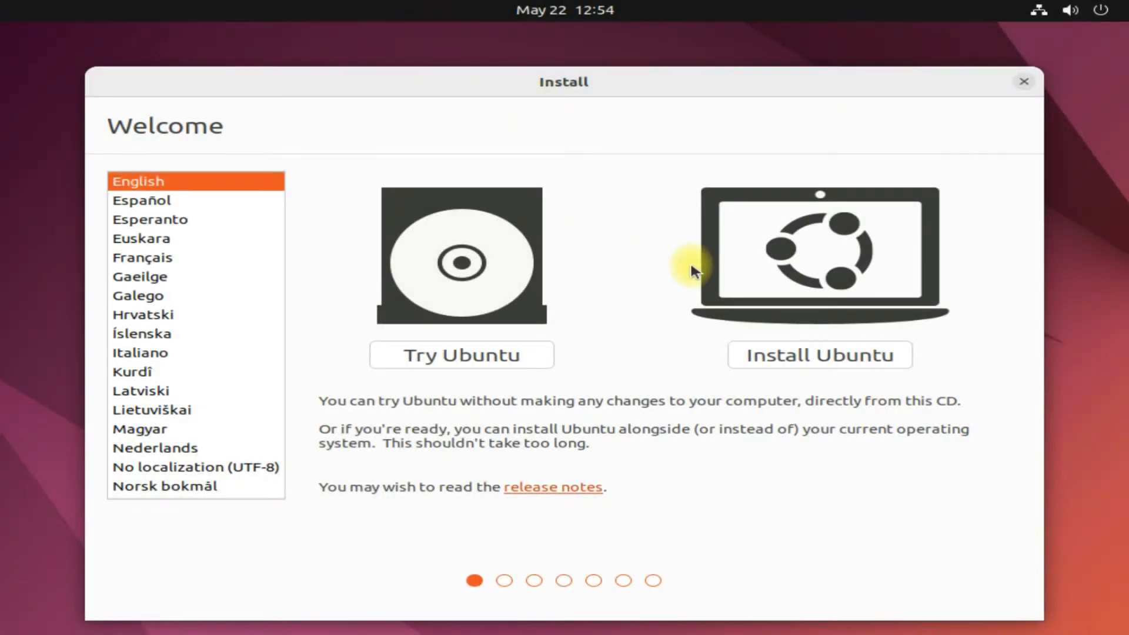
mouse_move(557, 348)
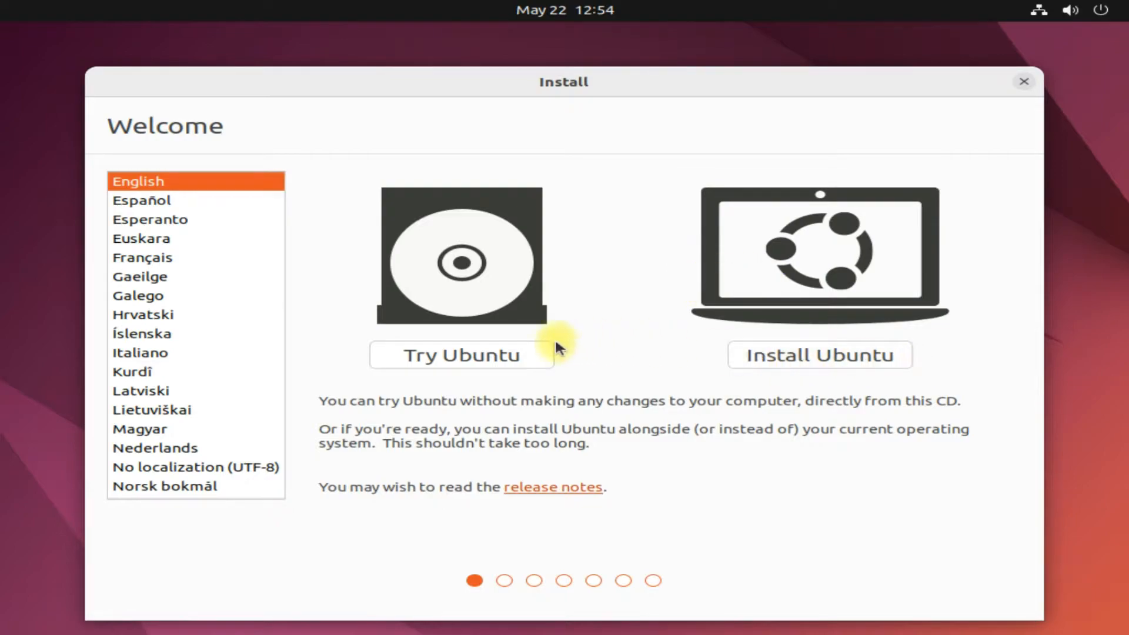
mouse_move(572, 355)
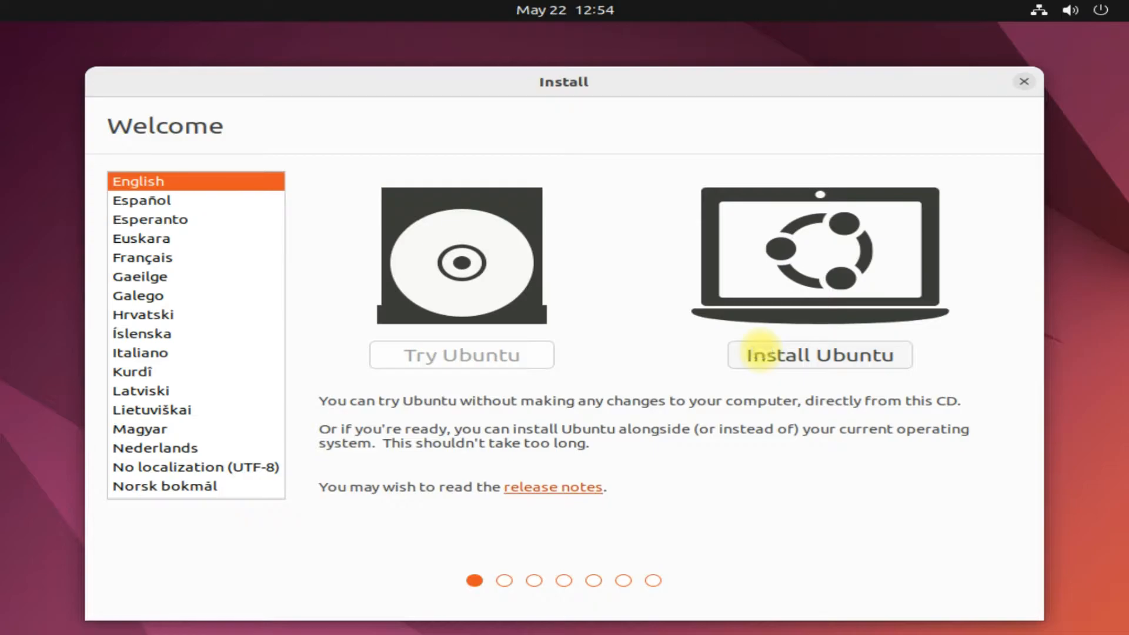
Choose Install Ubuntu with English (US) keyboard, Minimal installation and no update downloads
left_click(819, 355)
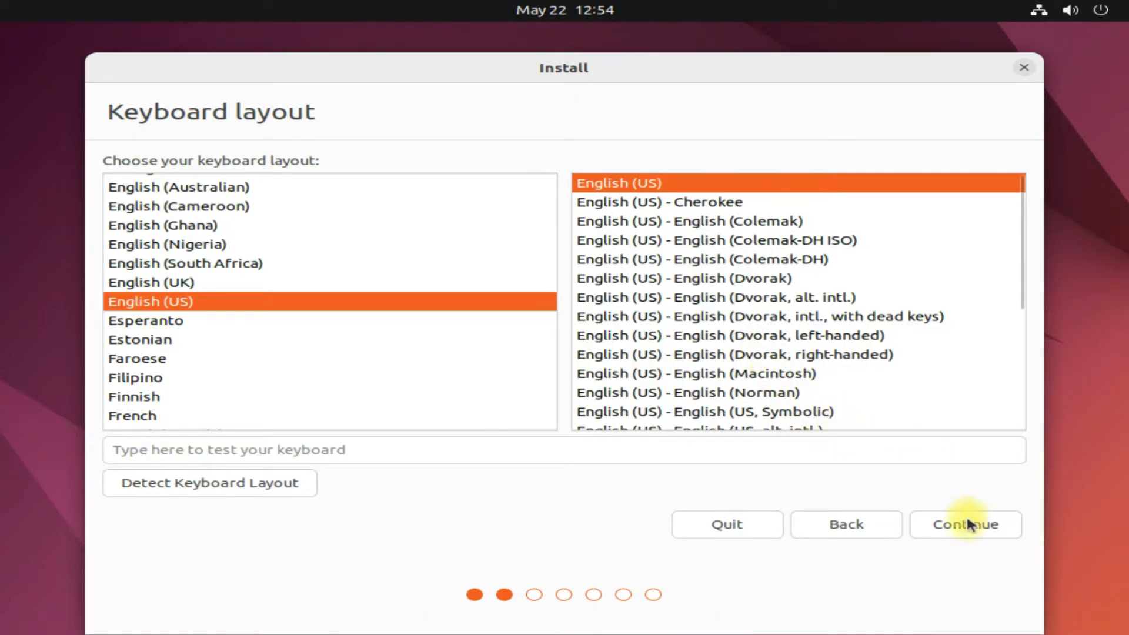
left_click(964, 524)
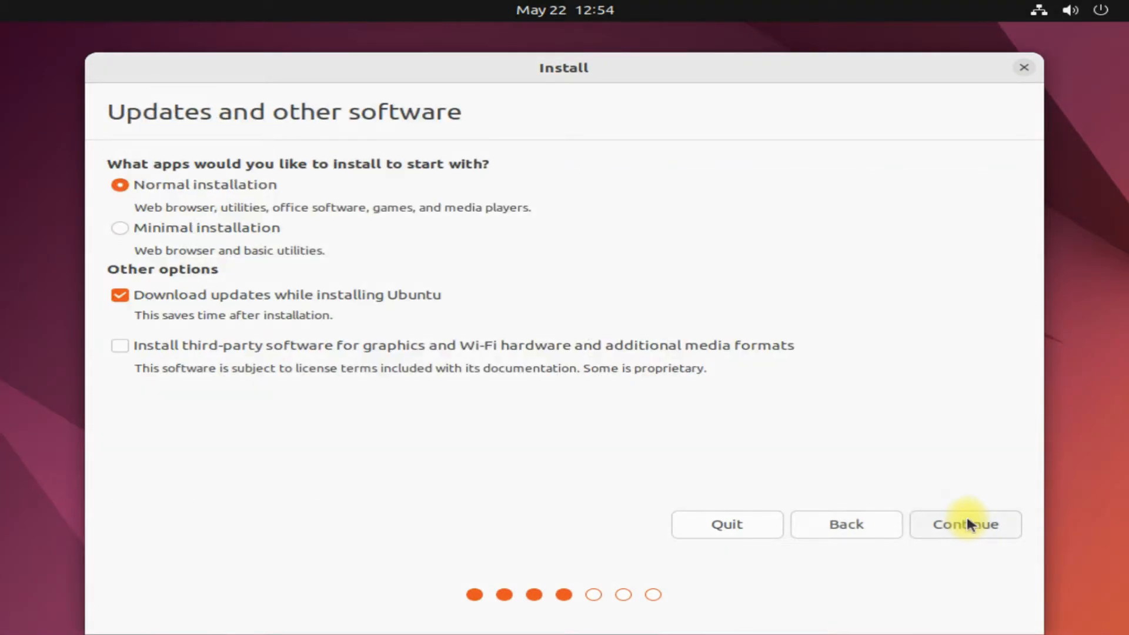
left_click(120, 227)
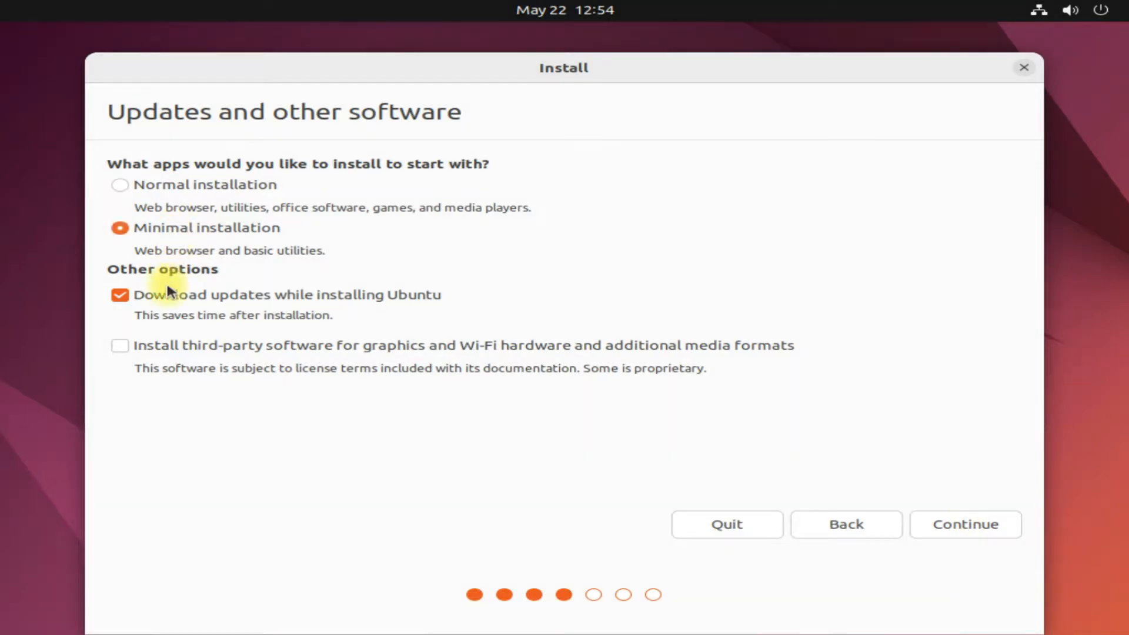
mouse_move(179, 246)
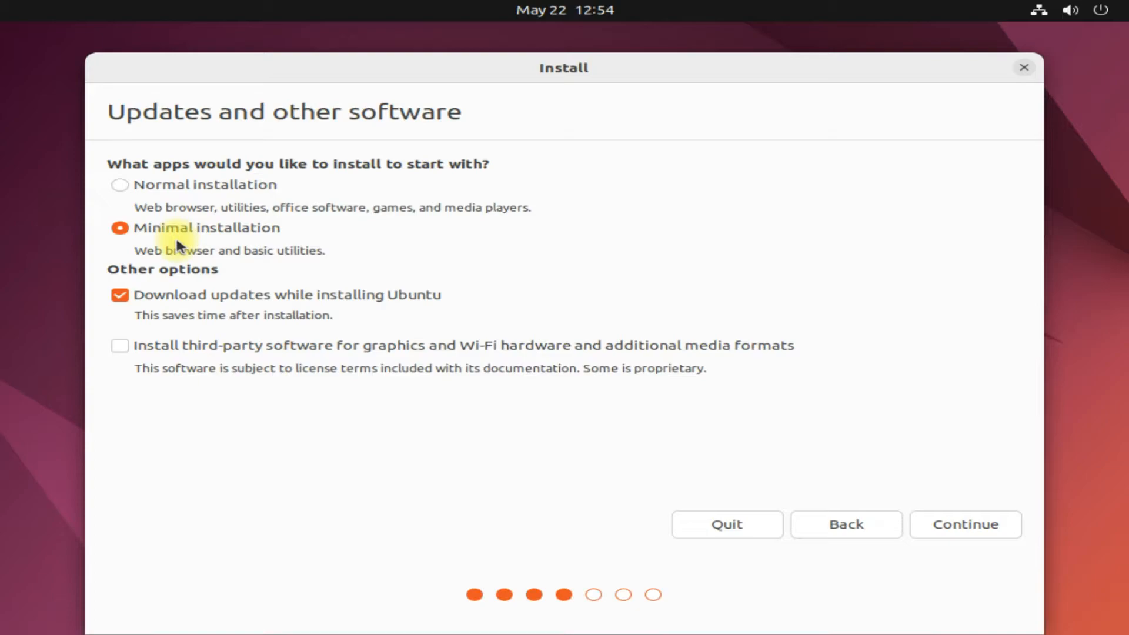
left_click(120, 294)
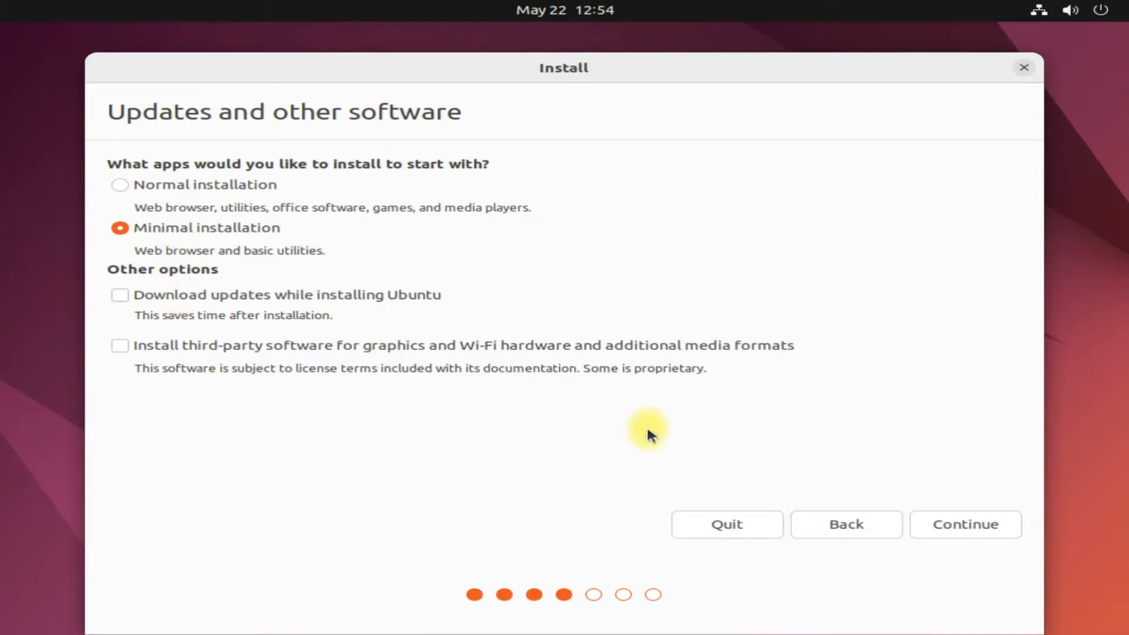
left_click(964, 524)
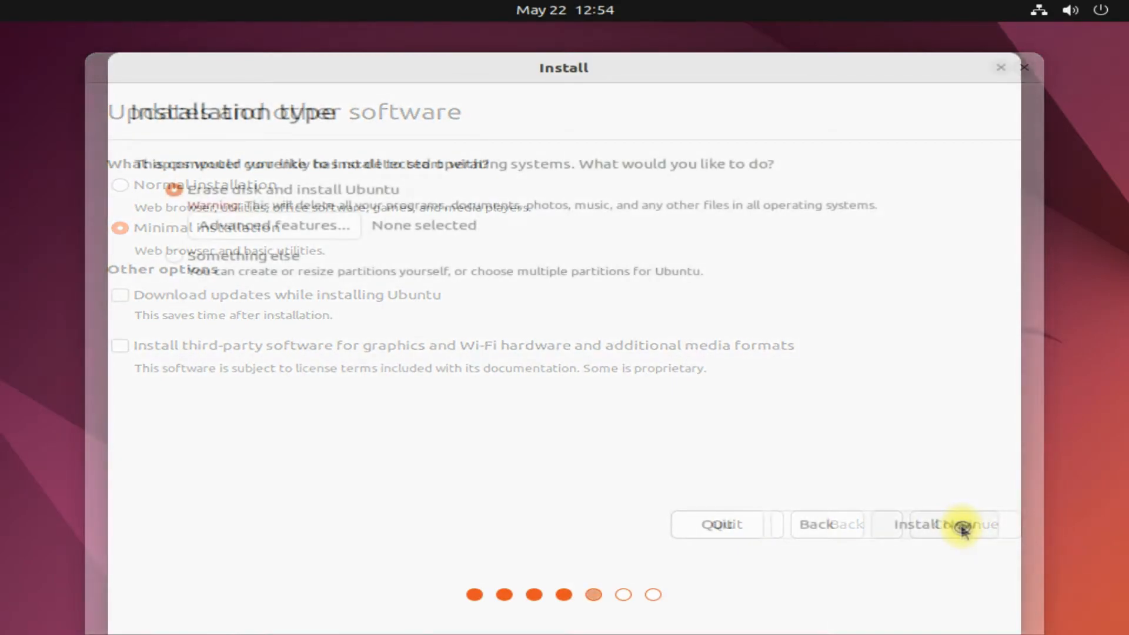
Select Something else and create a new empty partition table on /dev/sda
left_click(962, 524)
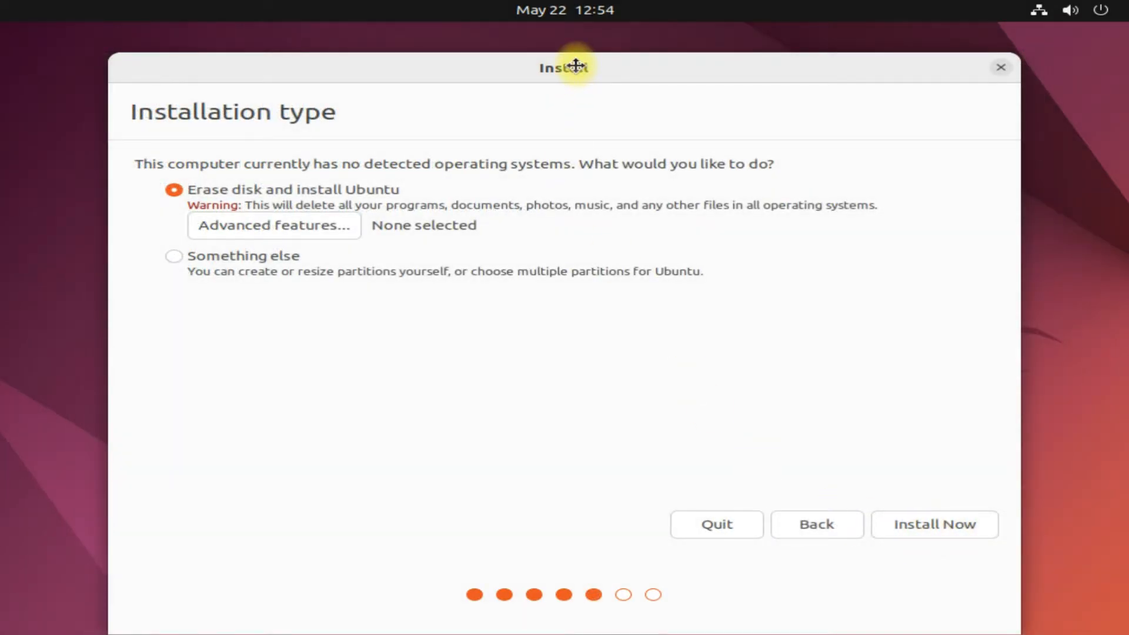
left_click(174, 256)
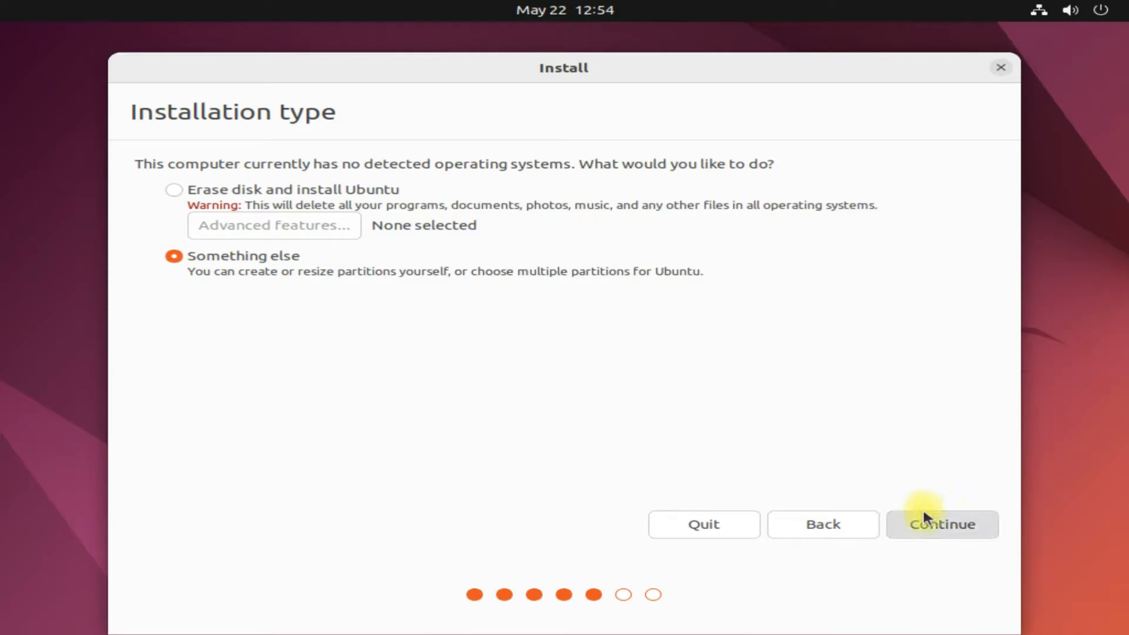
left_click(941, 524)
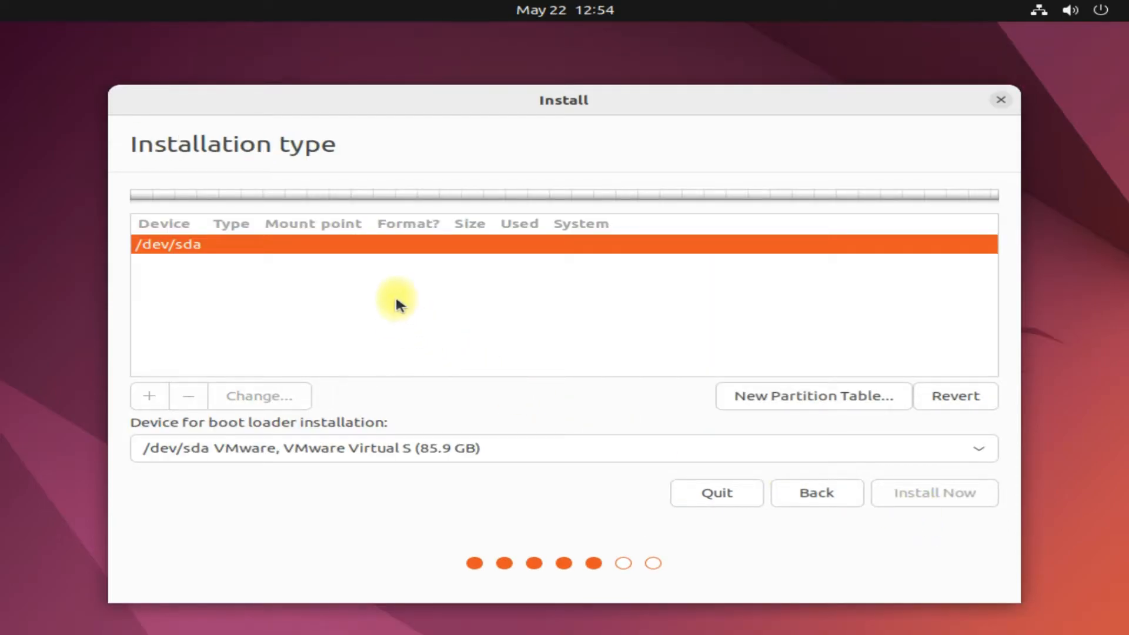
mouse_move(812, 396)
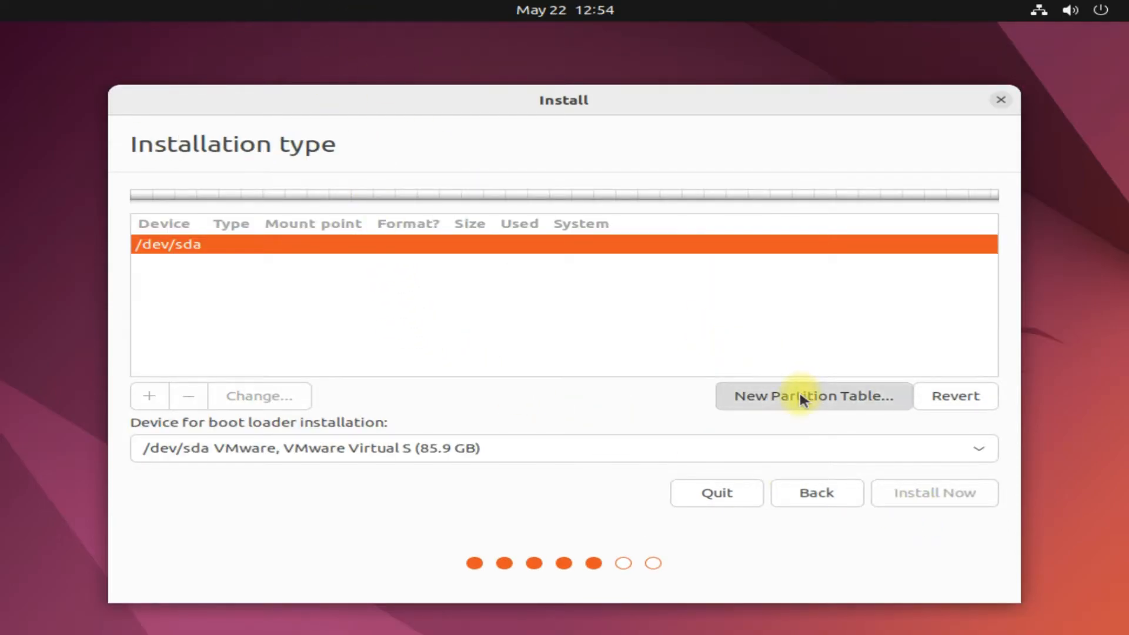
left_click(813, 396)
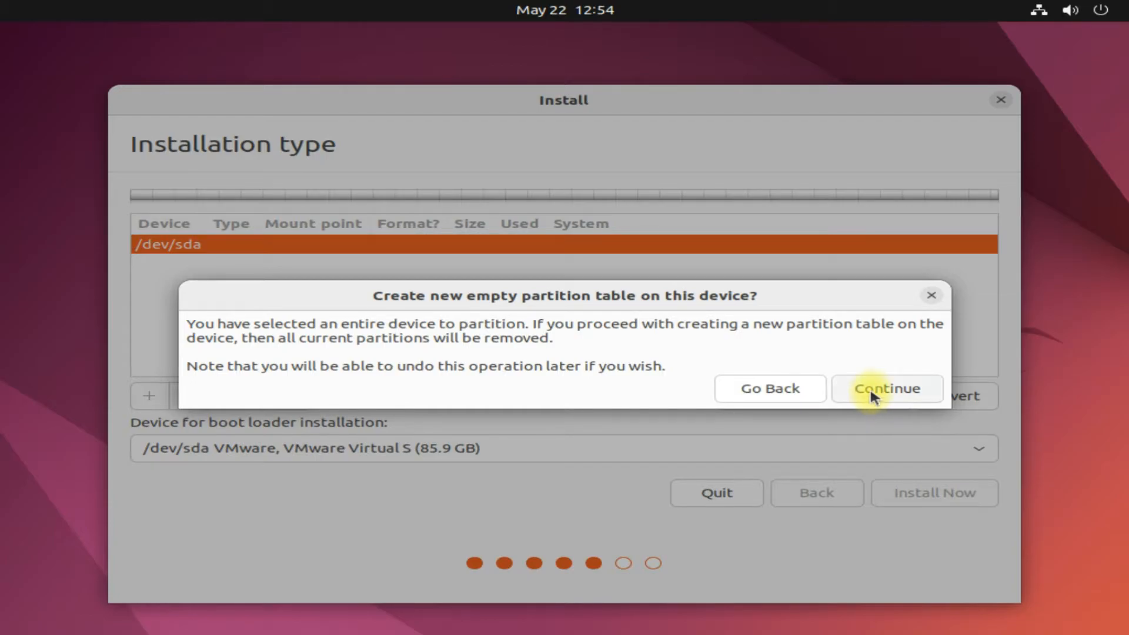
left_click(886, 388)
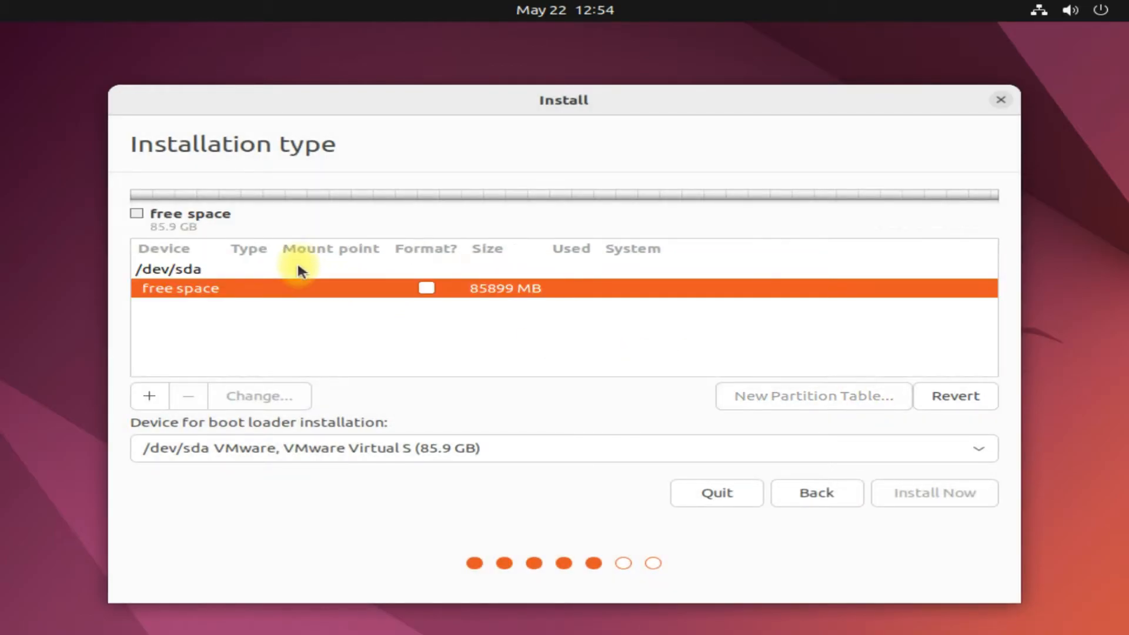
Create a 512 MB EFI System Partition (/dev/sda1) in the free space
left_click(149, 396)
type("512")
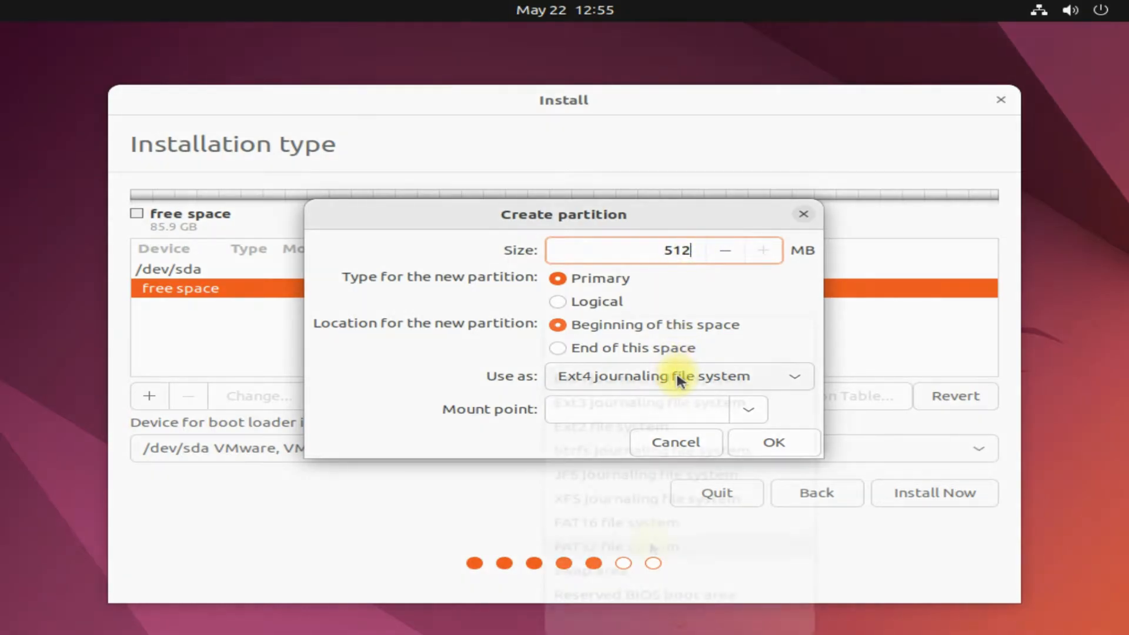
left_click(677, 377)
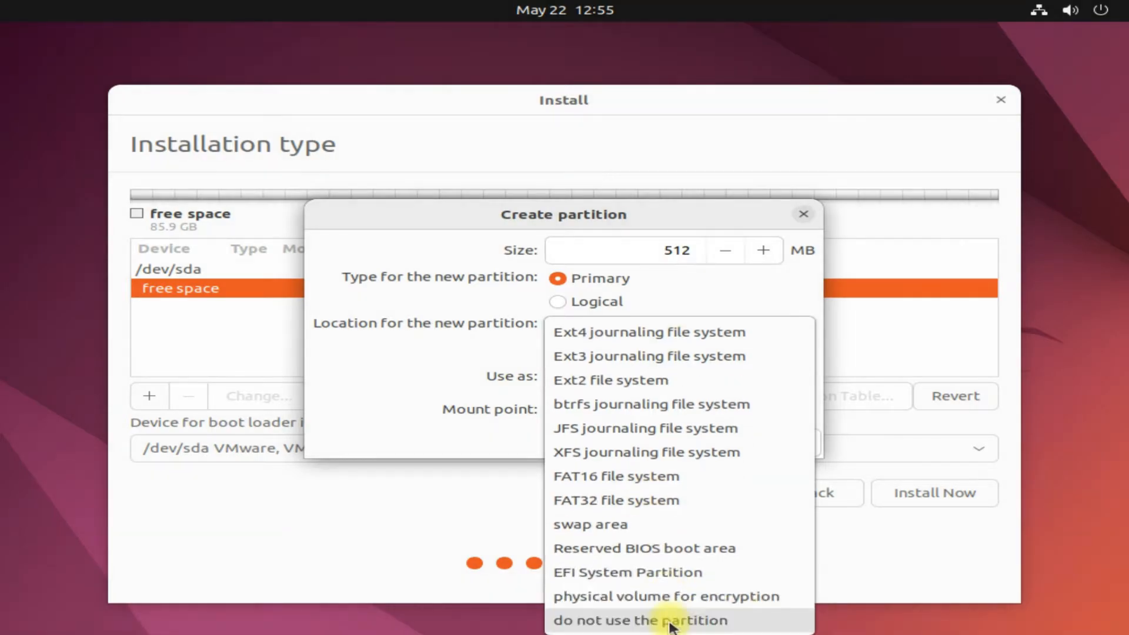
left_click(625, 571)
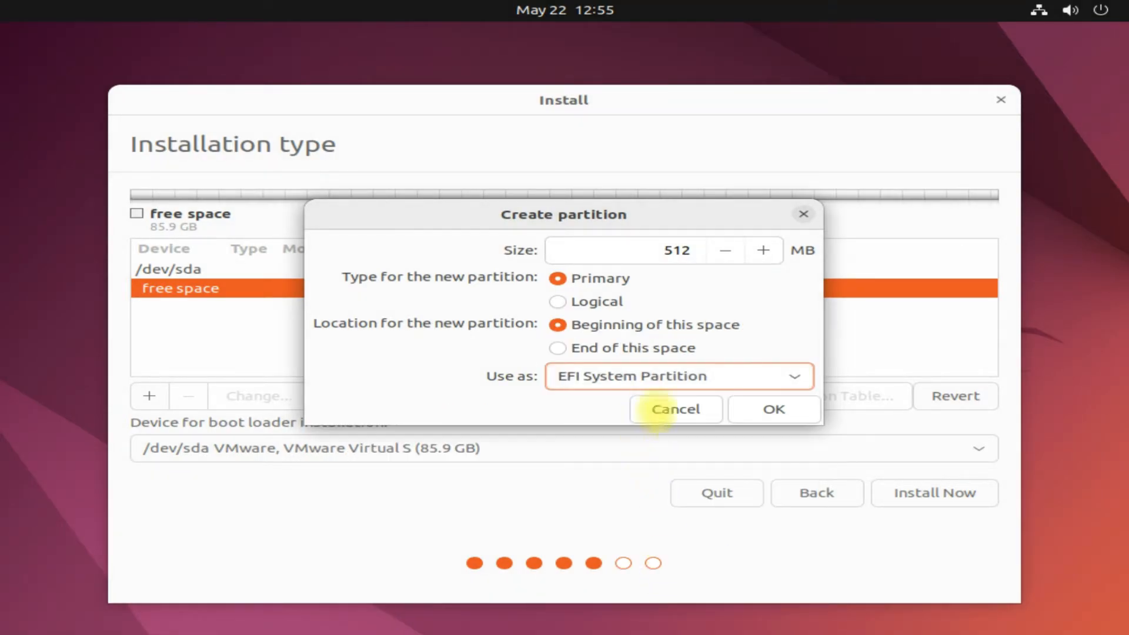
left_click(674, 409)
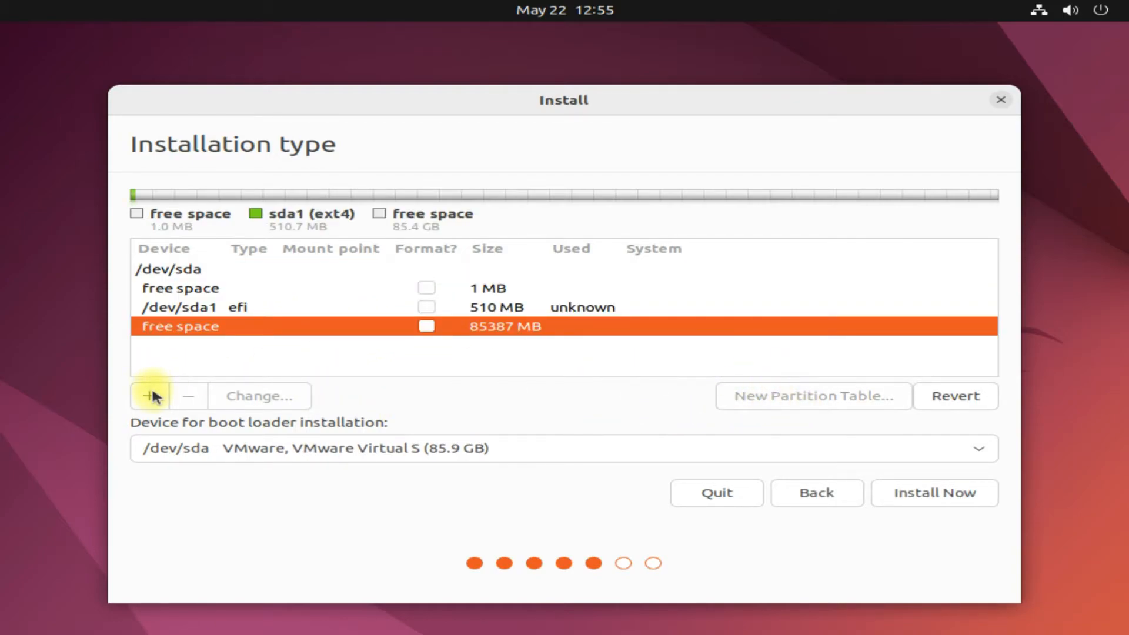
Create an 8192 MB swap partition (/dev/sda2) after the EFI partition
left_click(149, 397)
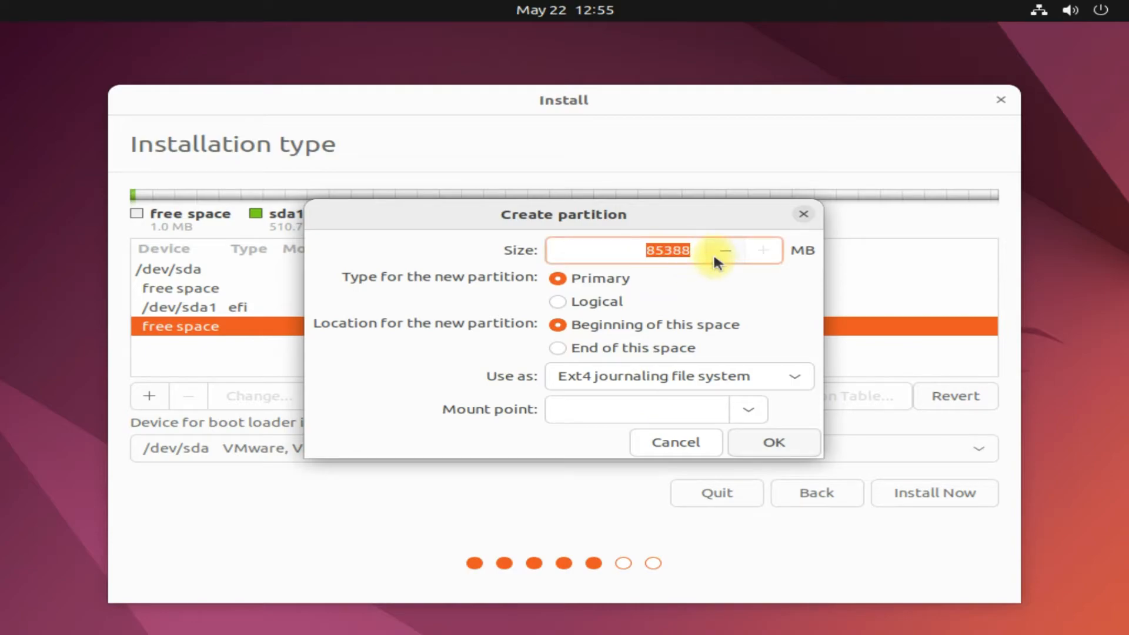
type("8192")
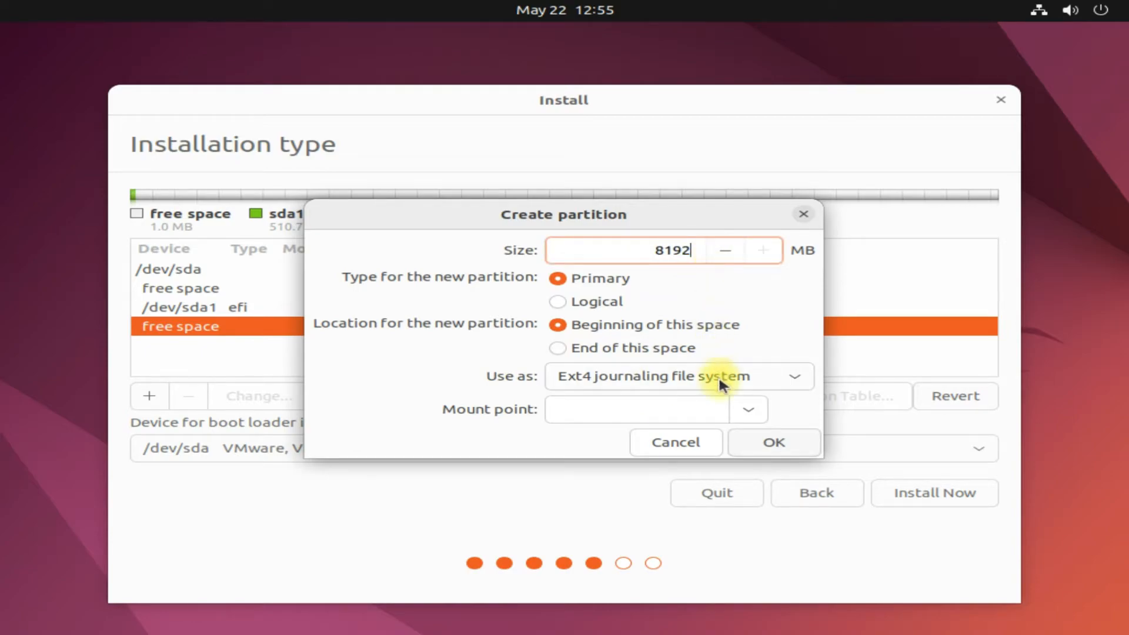
left_click(678, 377)
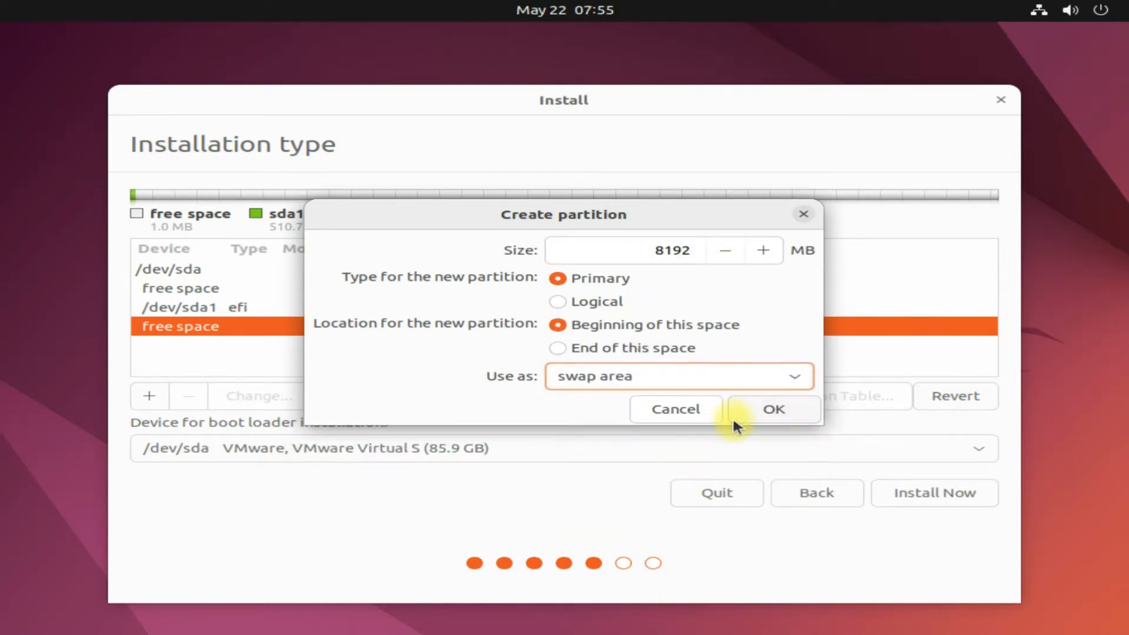
left_click(773, 409)
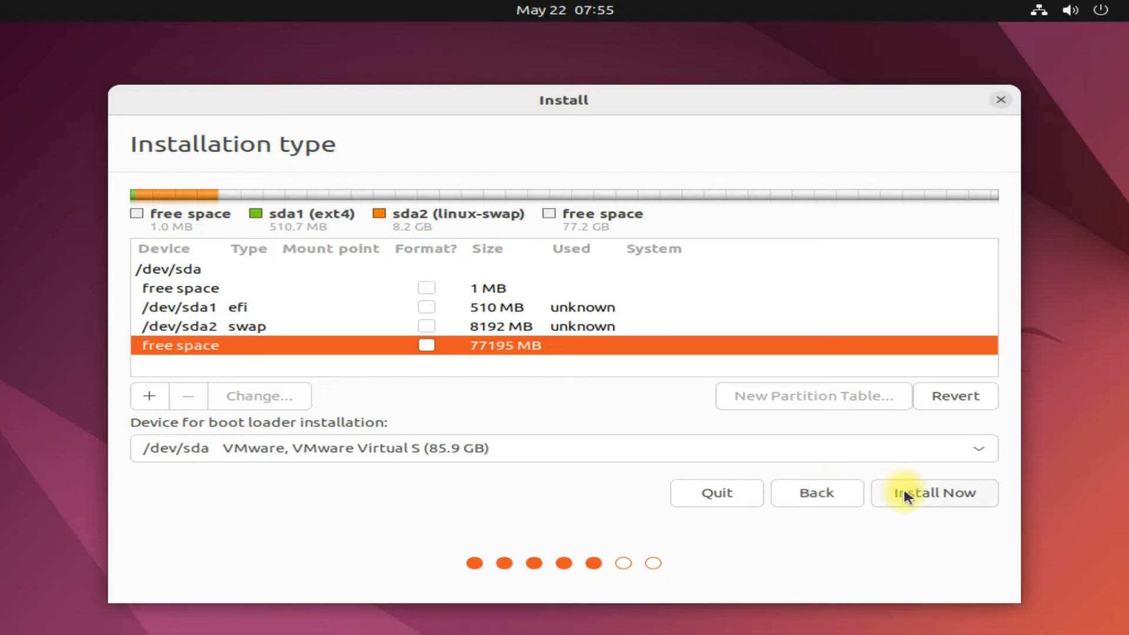
mouse_move(152, 396)
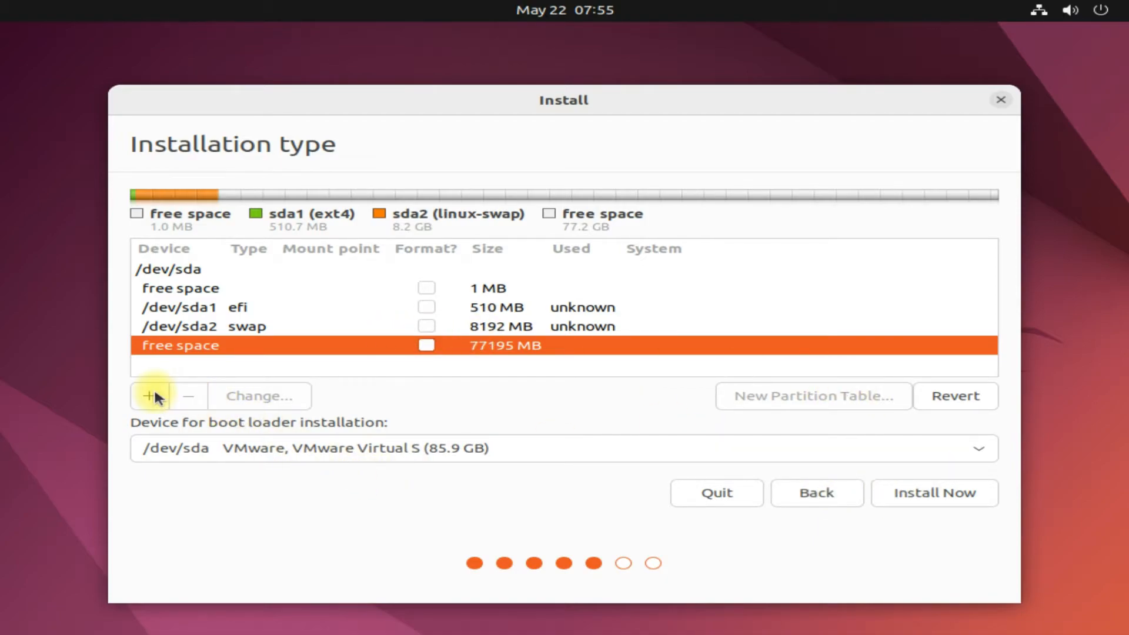
Create an ext4 partition (/dev/sda3) mounted at / filling the remaining 77194 MB
left_click(149, 395)
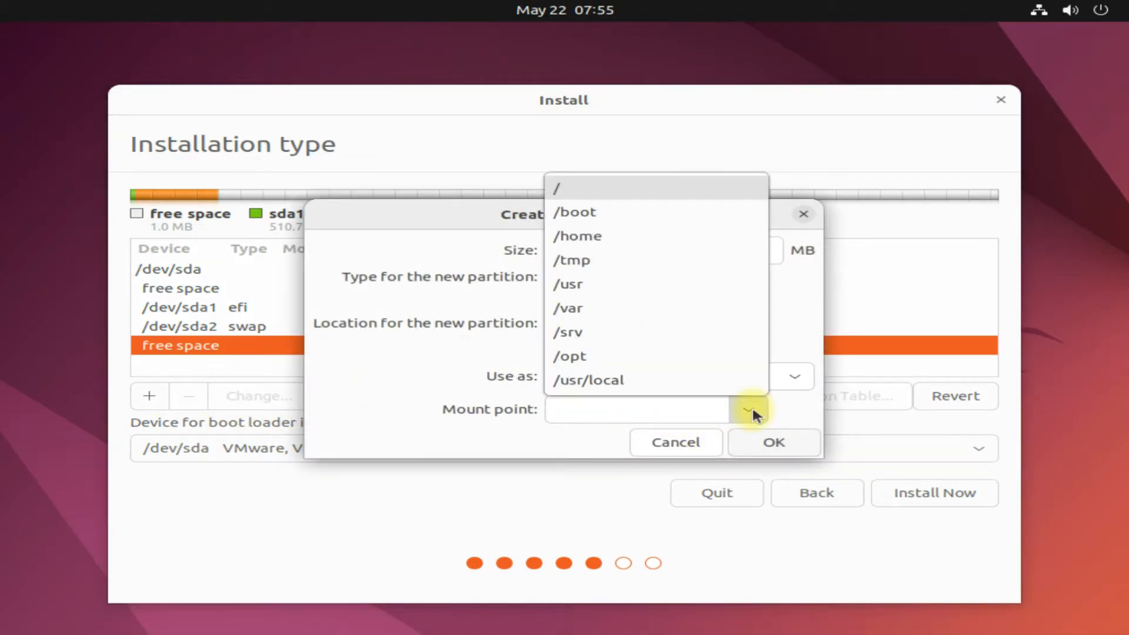
left_click(557, 188)
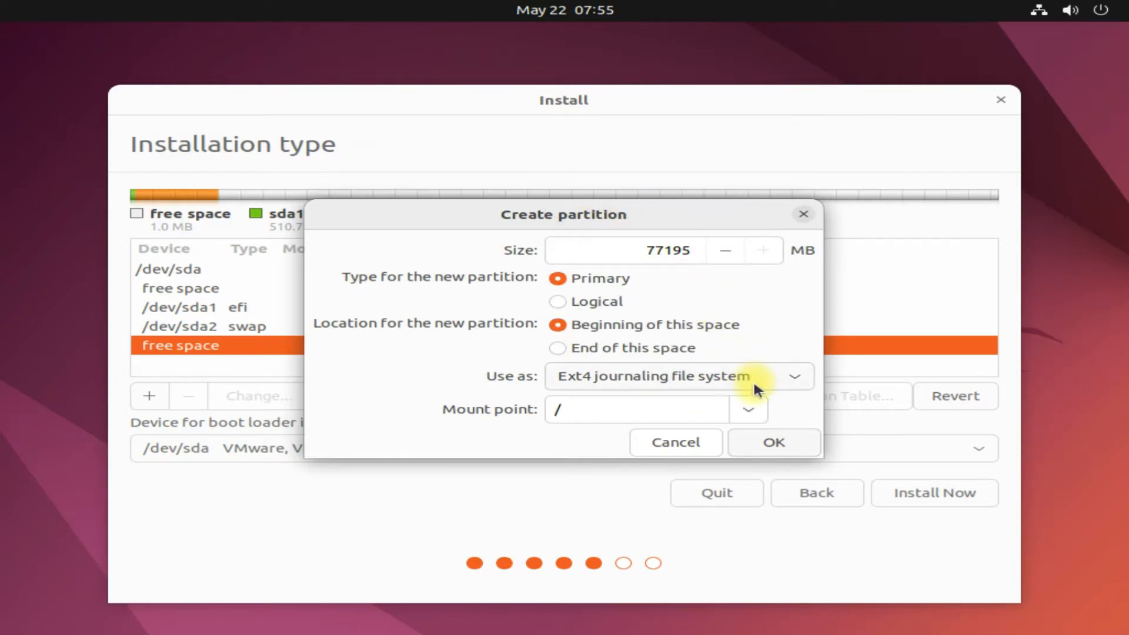
mouse_move(791, 394)
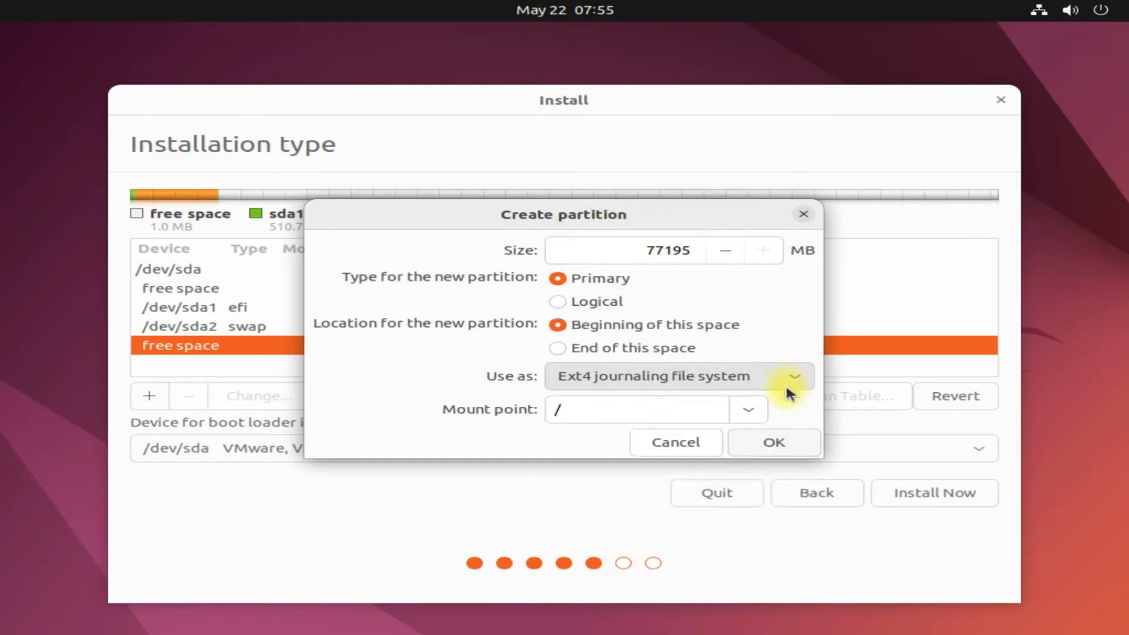
left_click(771, 442)
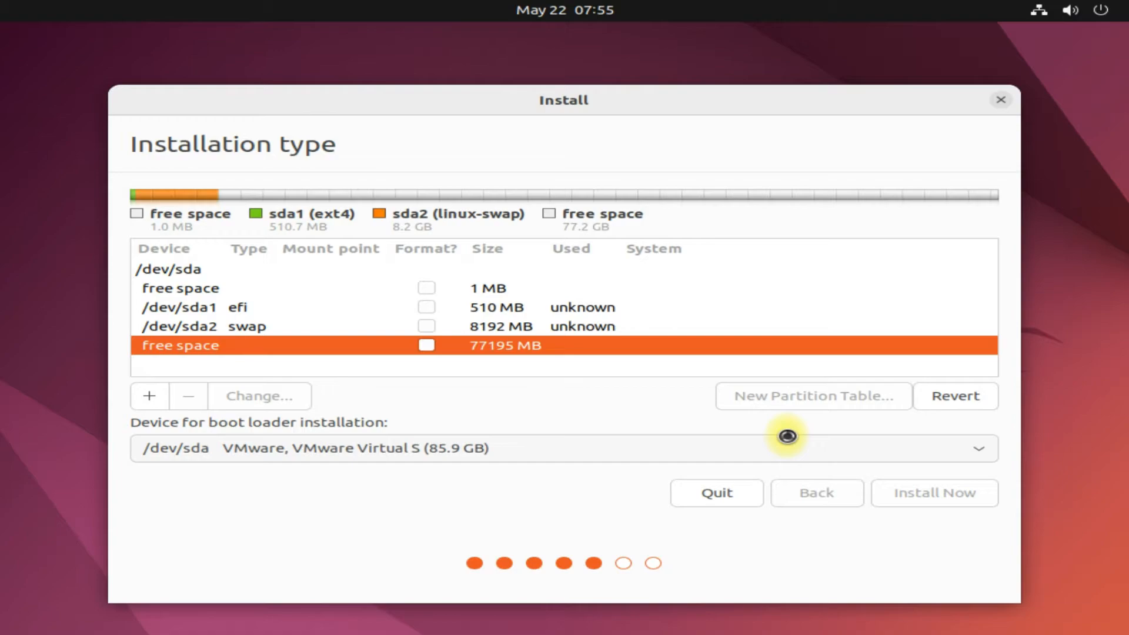
left_click(955, 396)
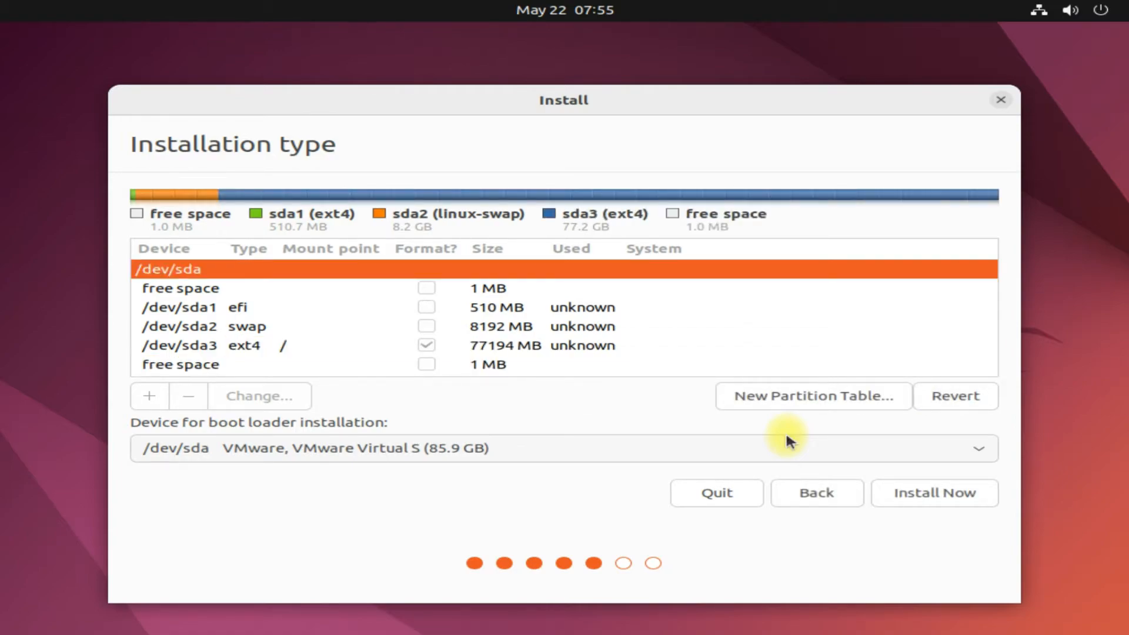
mouse_move(941, 514)
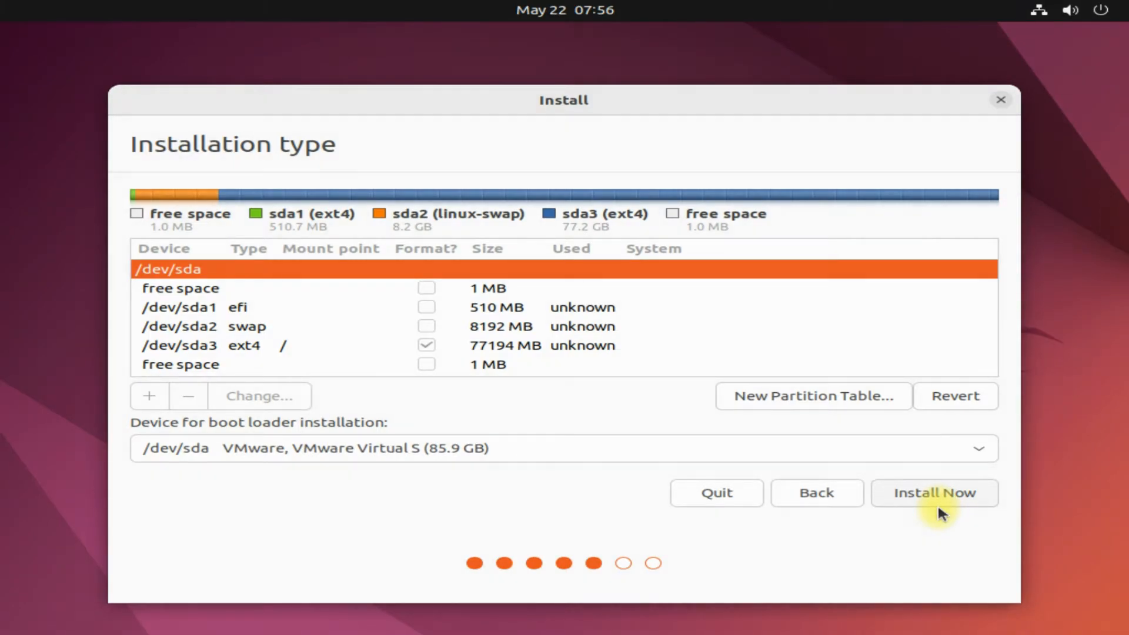
Start Install Now, confirm writing changes to disk and keep Yellowknife as location
left_click(934, 493)
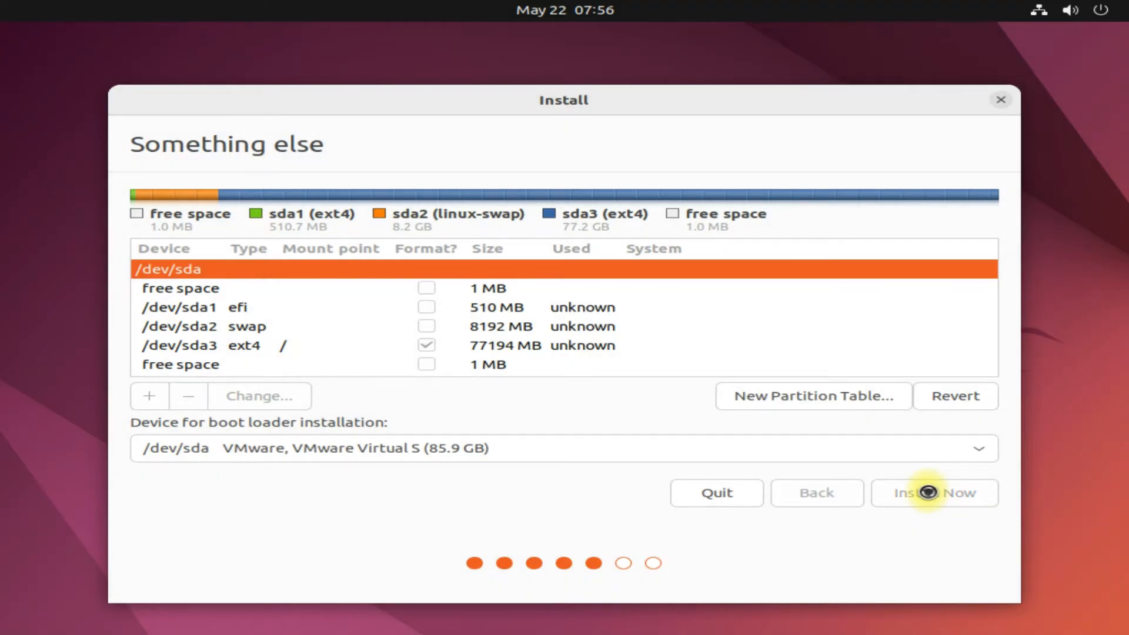
left_click(934, 493)
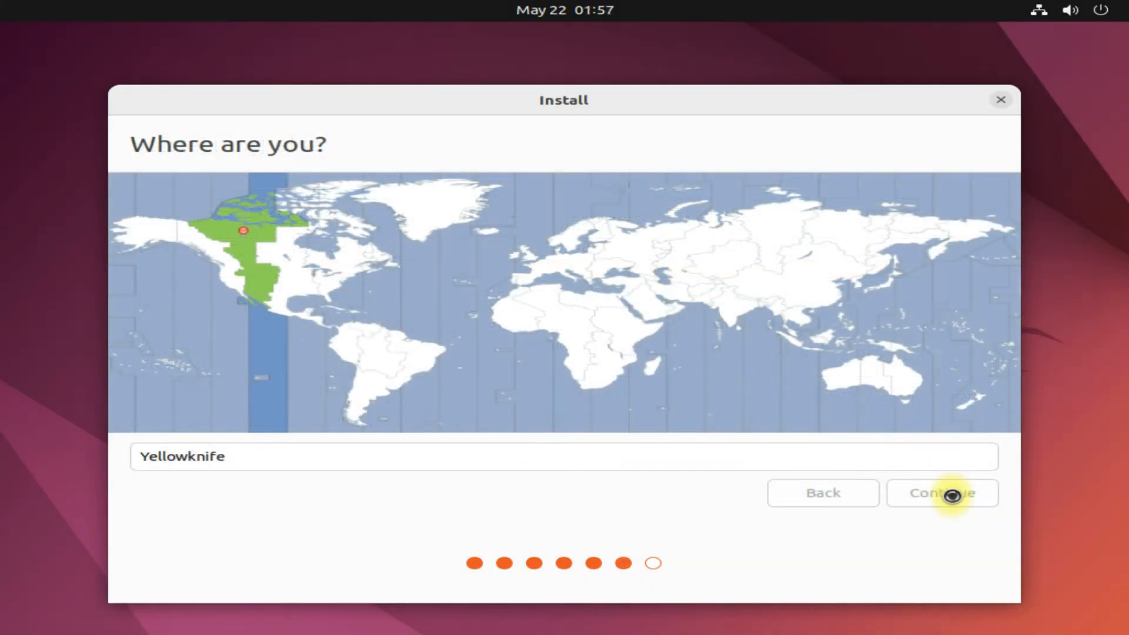
left_click(942, 493)
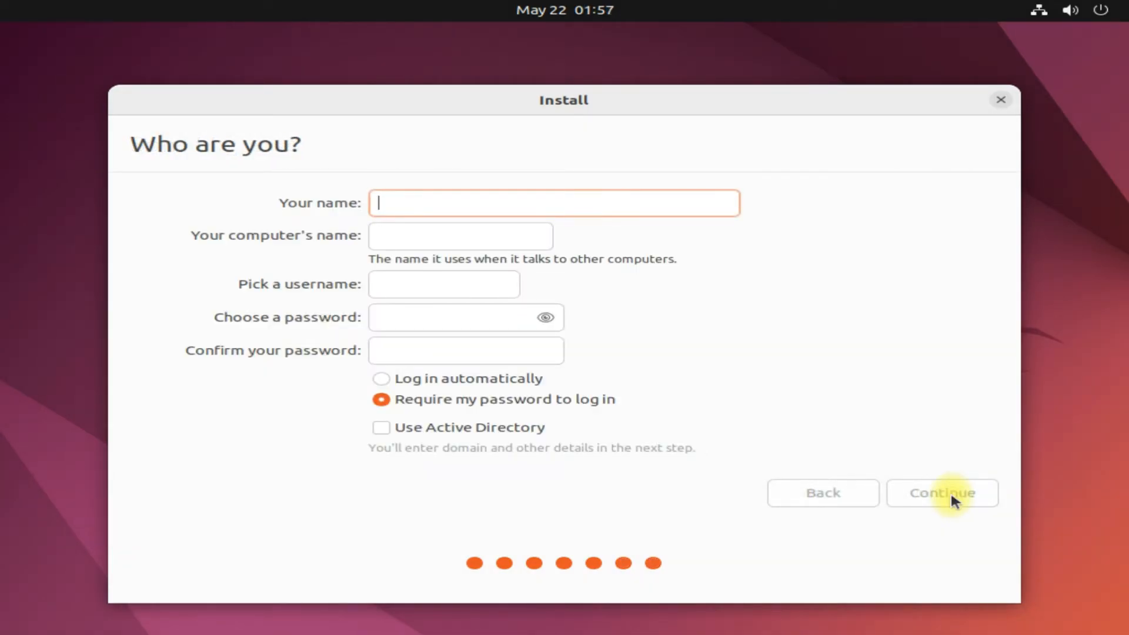
Submit the account as user techsolutionz on computer Kinetic with a password
type("tech")
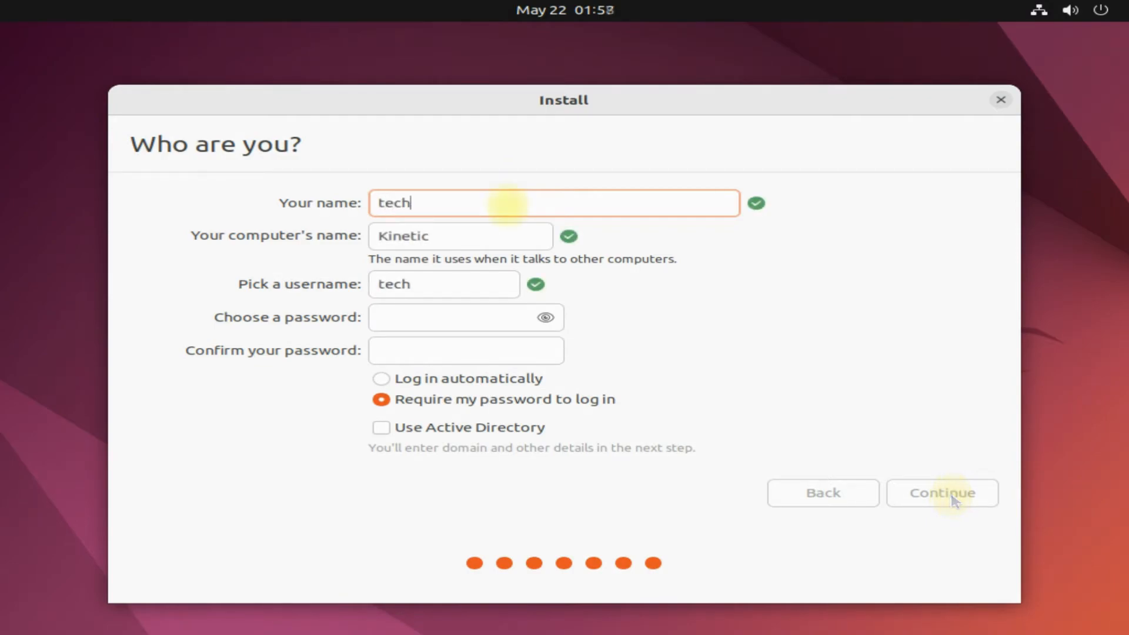
type("solutionz")
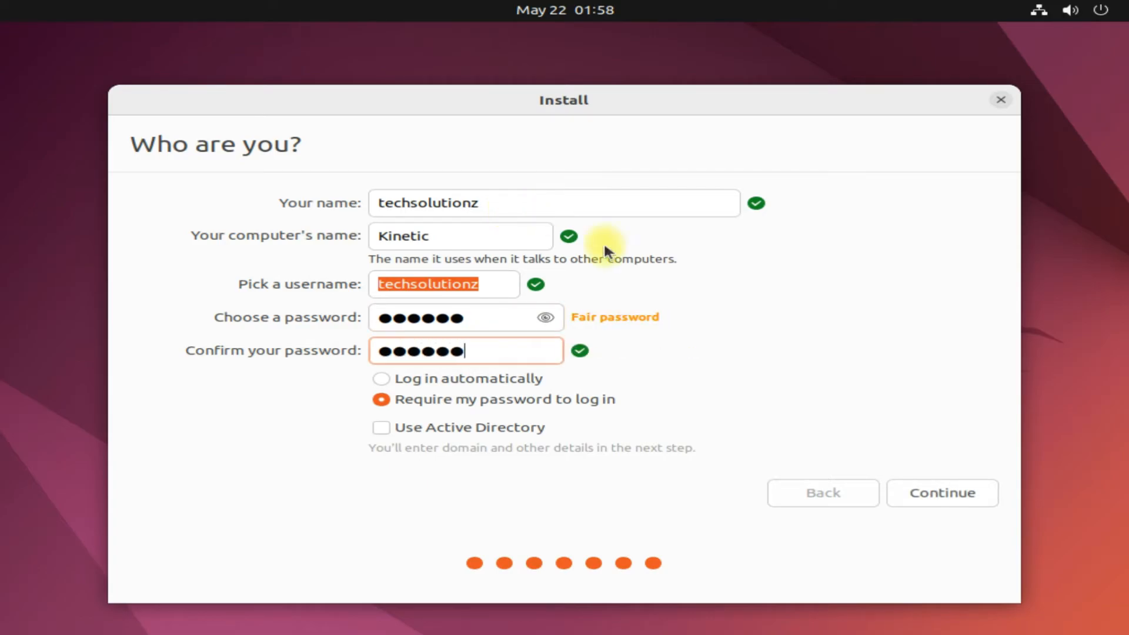
left_click(941, 493)
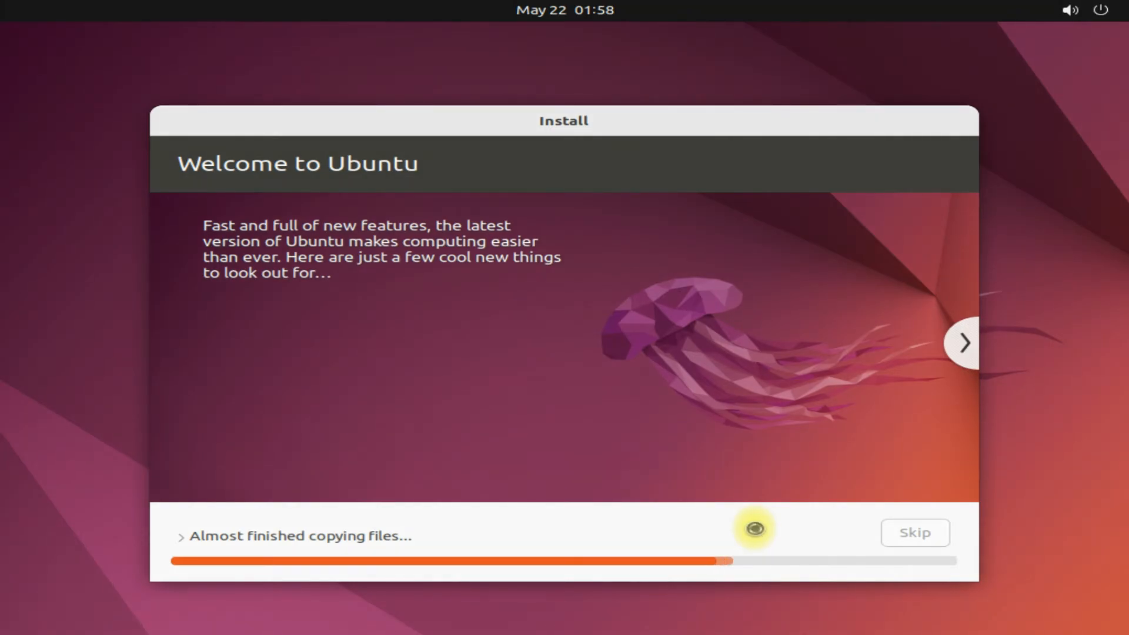
Wait through the installation slideshow until Installation Complete appears
left_click(963, 342)
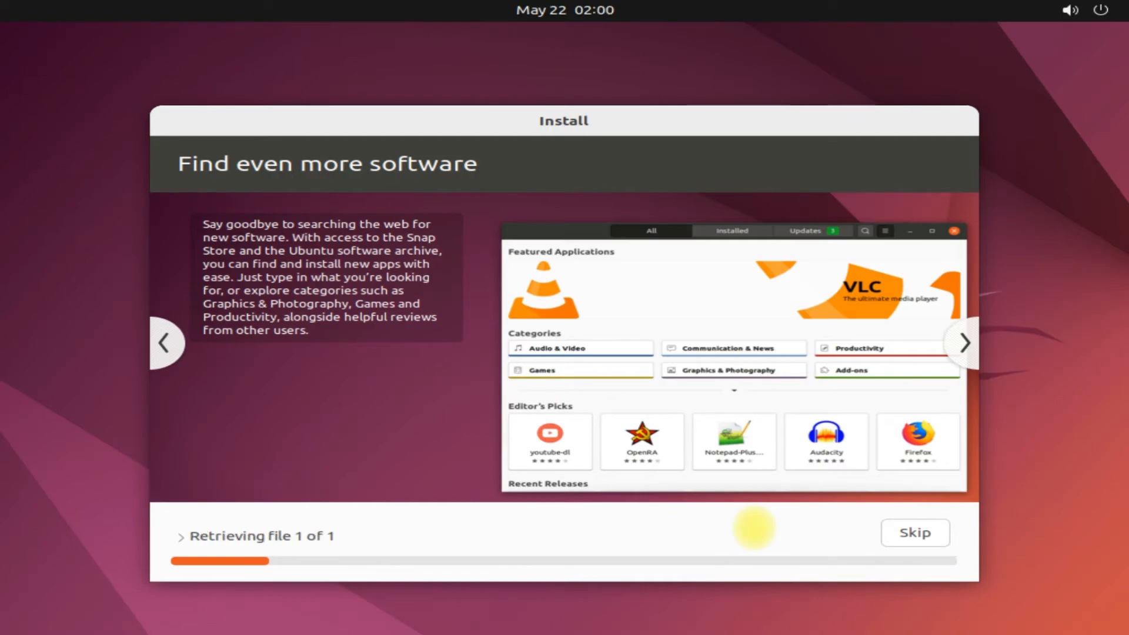
left_click(963, 342)
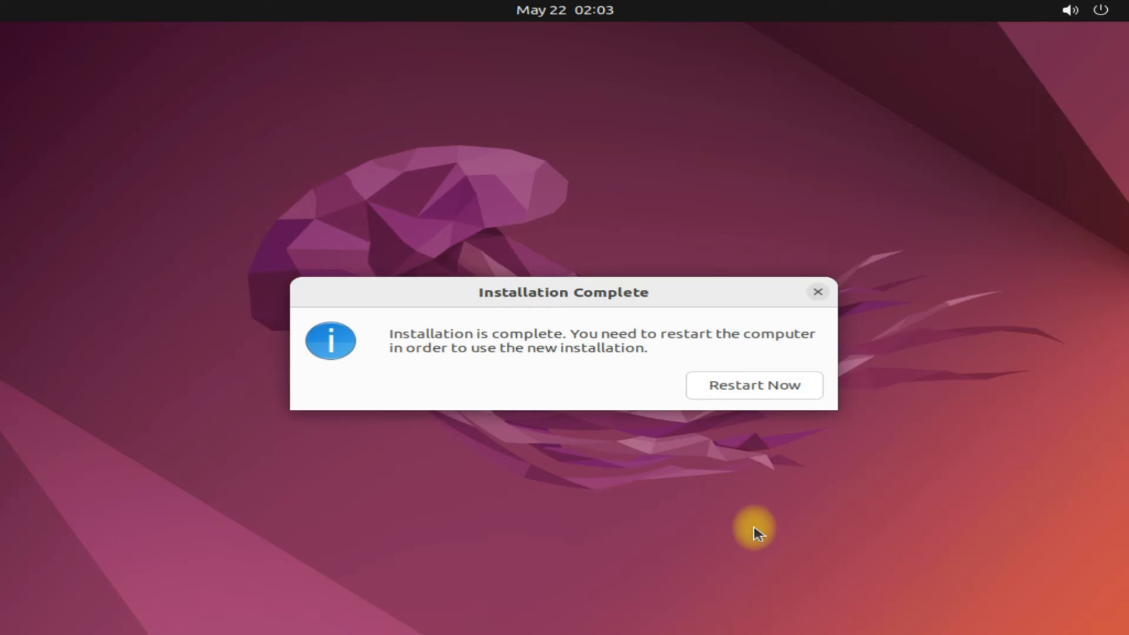
mouse_move(850, 433)
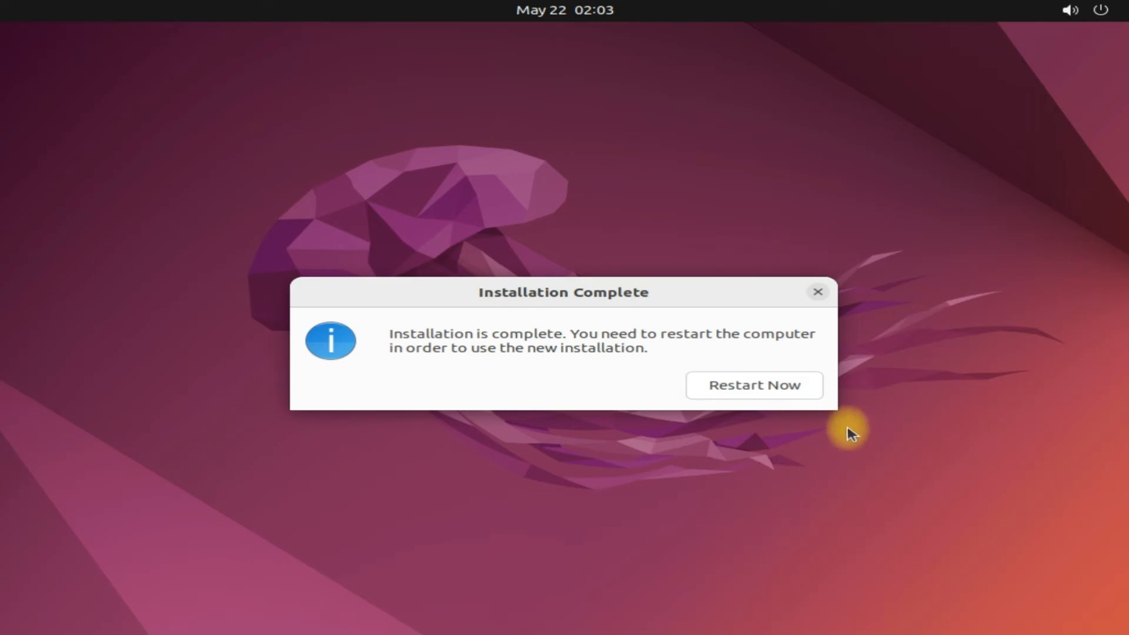
Restart Now so the installed Ubuntu boots to its login screen
left_click(754, 384)
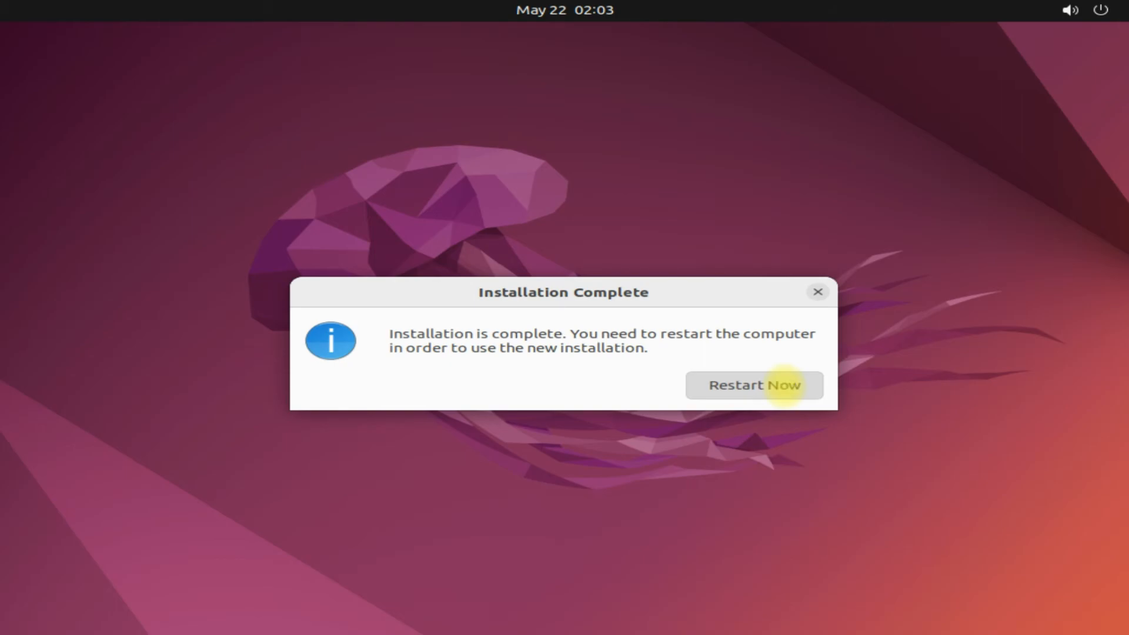
left_click(754, 385)
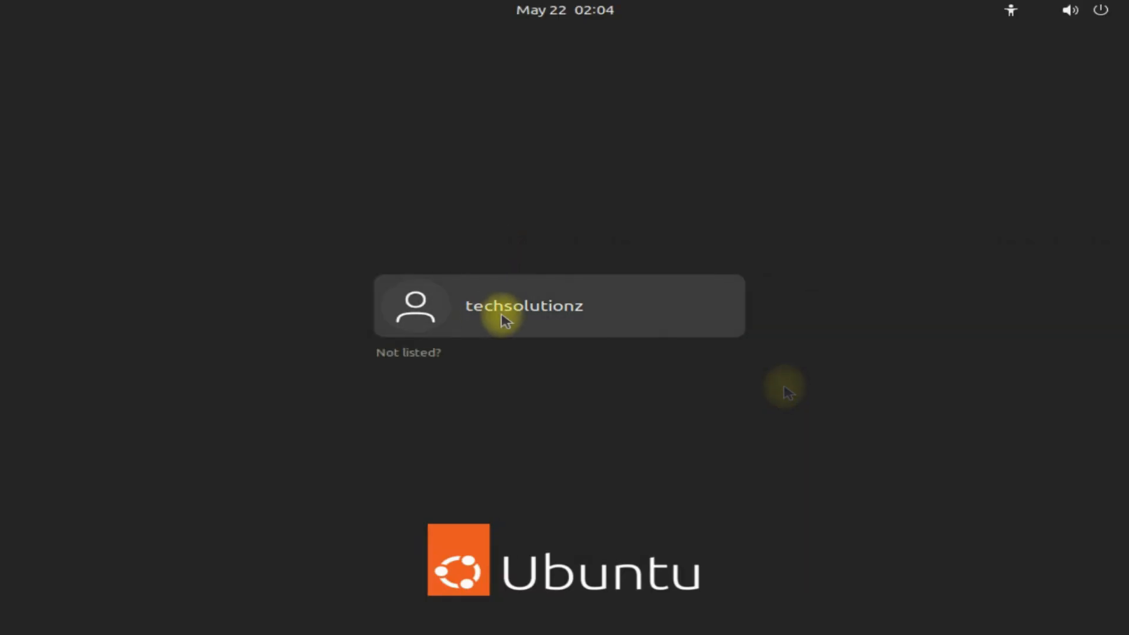
Sign in to the new user account with its password and reach the Ubuntu desktop
left_click(523, 305)
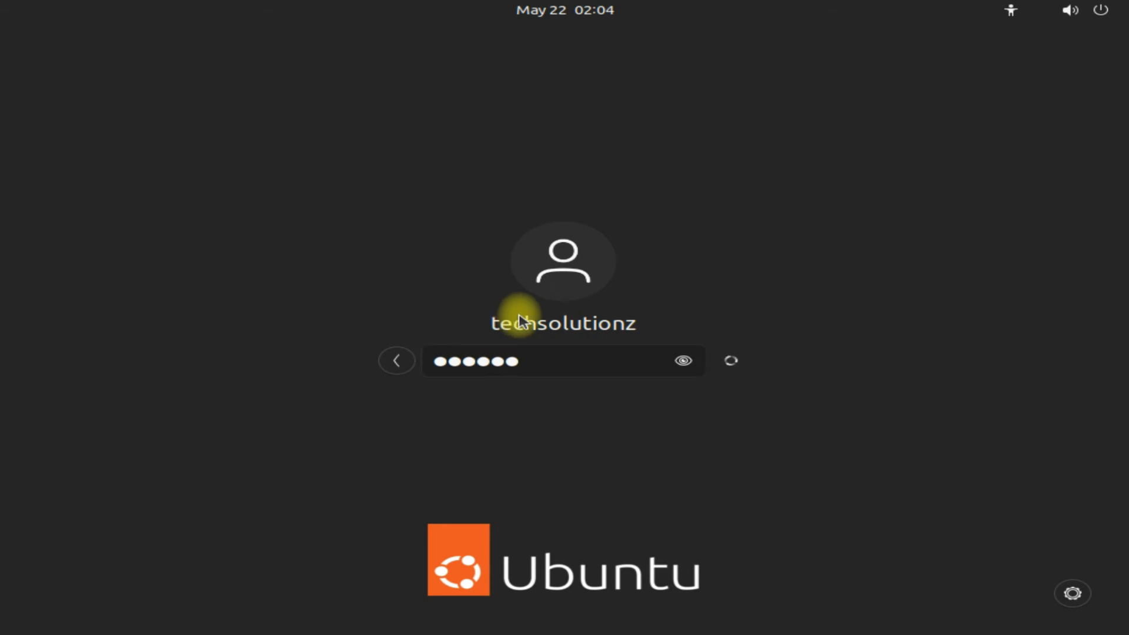
key("Return")
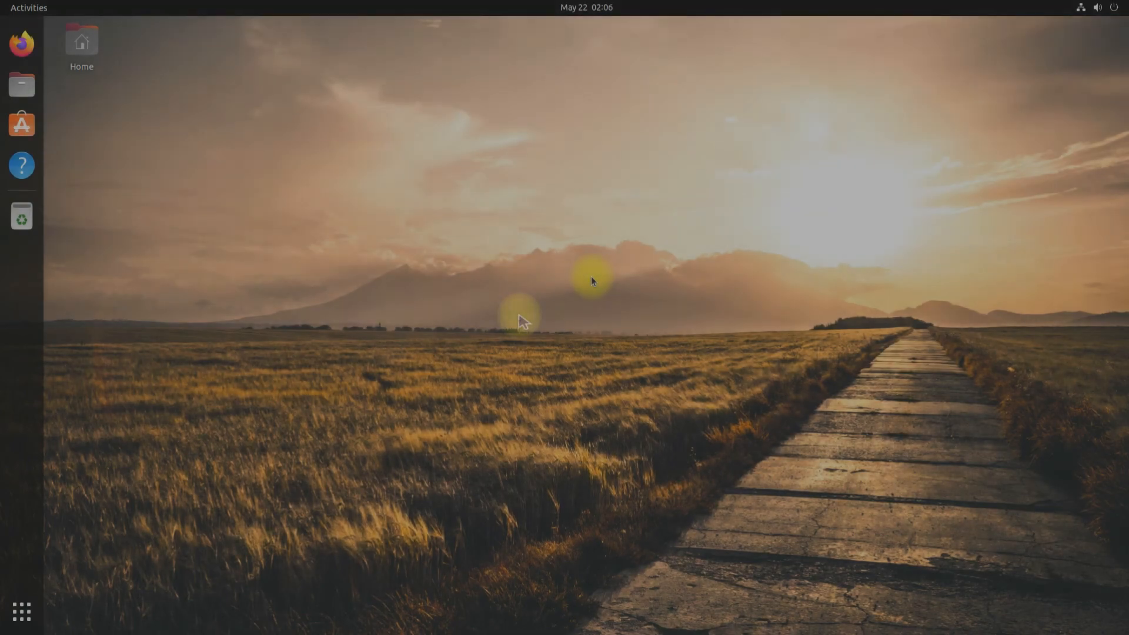
mouse_move(592, 281)
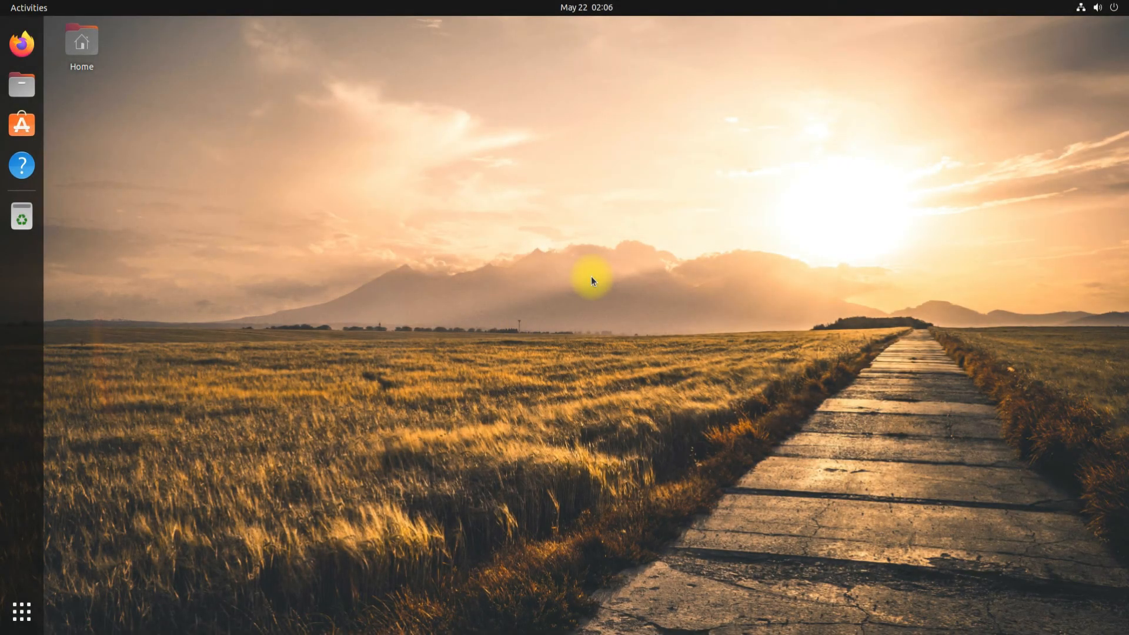